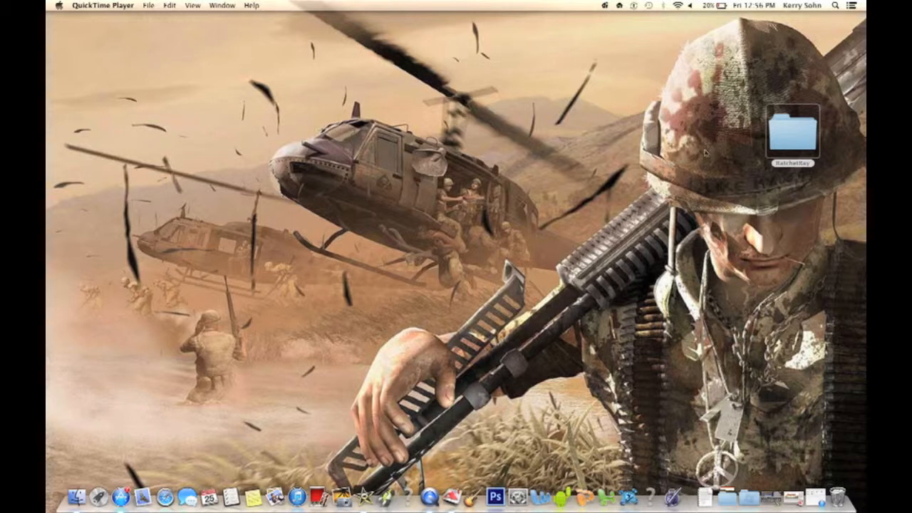
mouse_move(171, 363)
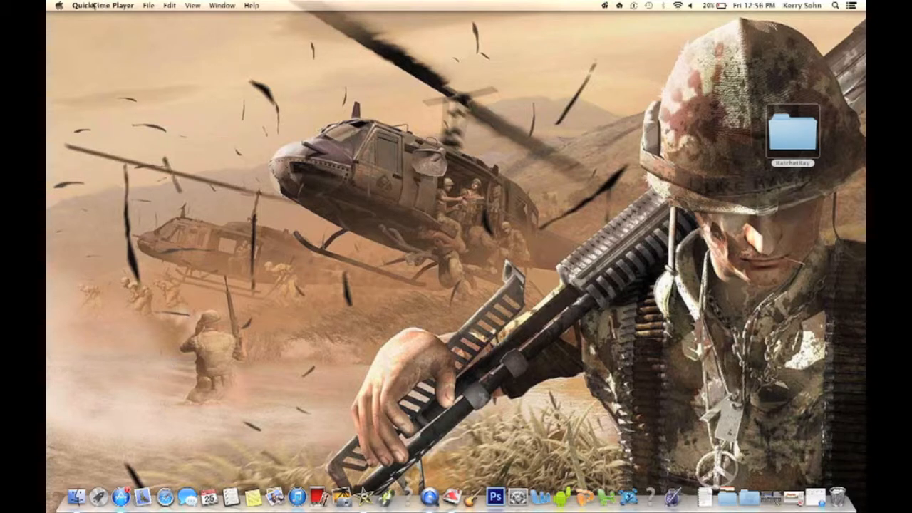
Step: Check this Mac's OS X version in About This Mac, close it, and launch the App Store
click(60, 6)
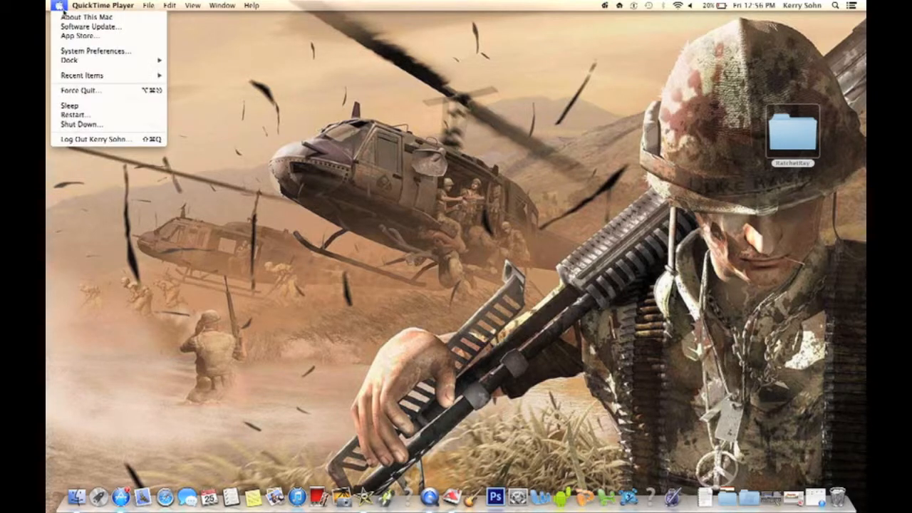
click(80, 17)
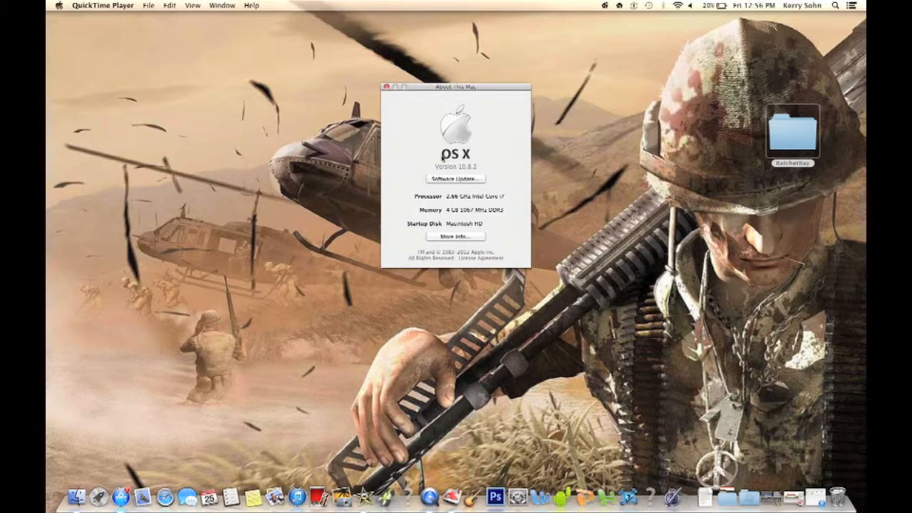
click(387, 87)
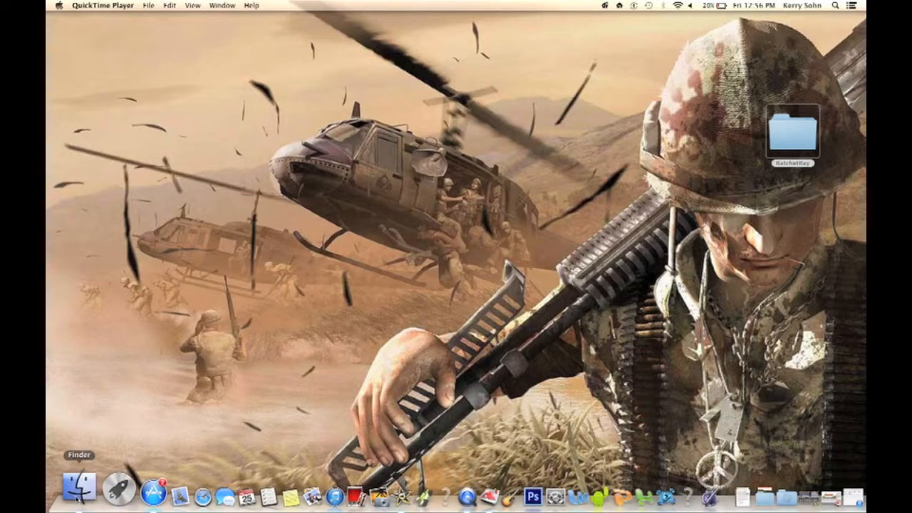
mouse_move(123, 487)
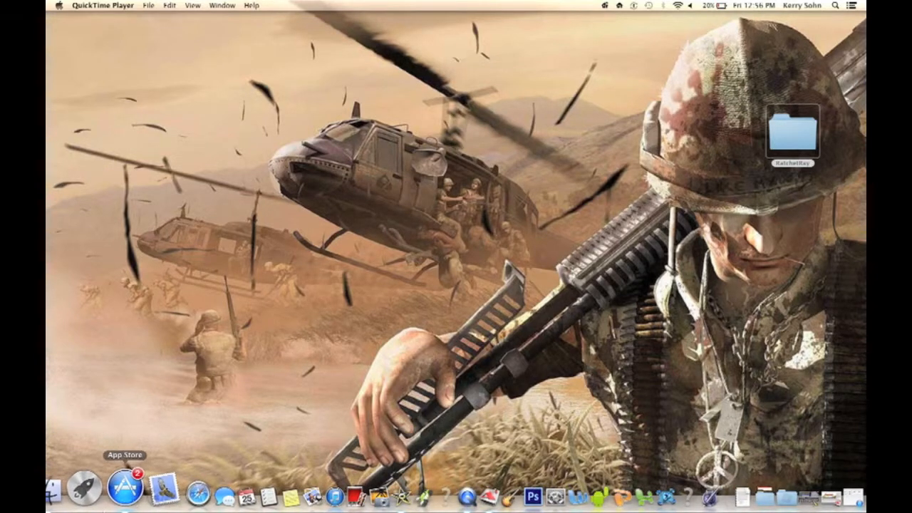
click(114, 491)
text(aurora 3d)
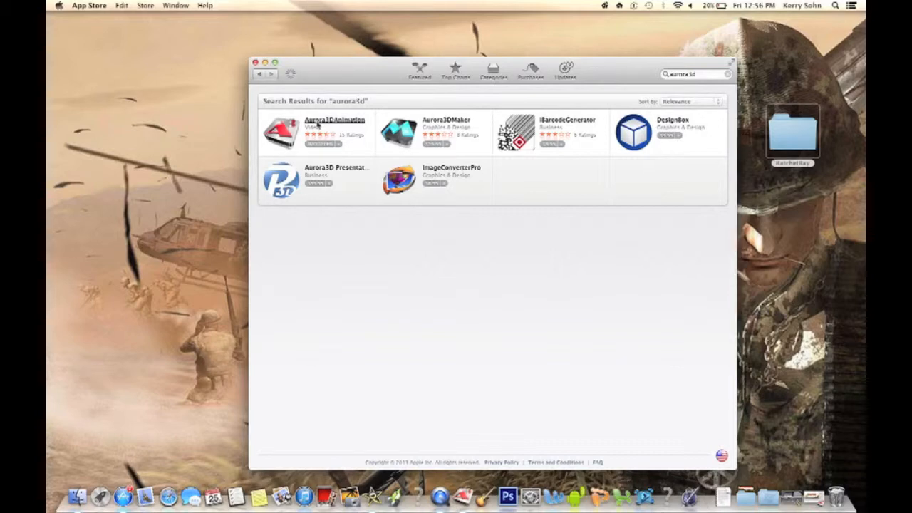
Step: Review the Aurora3DAnimation product page and its screenshots, then switch to Aurora 3D Animation
click(317, 131)
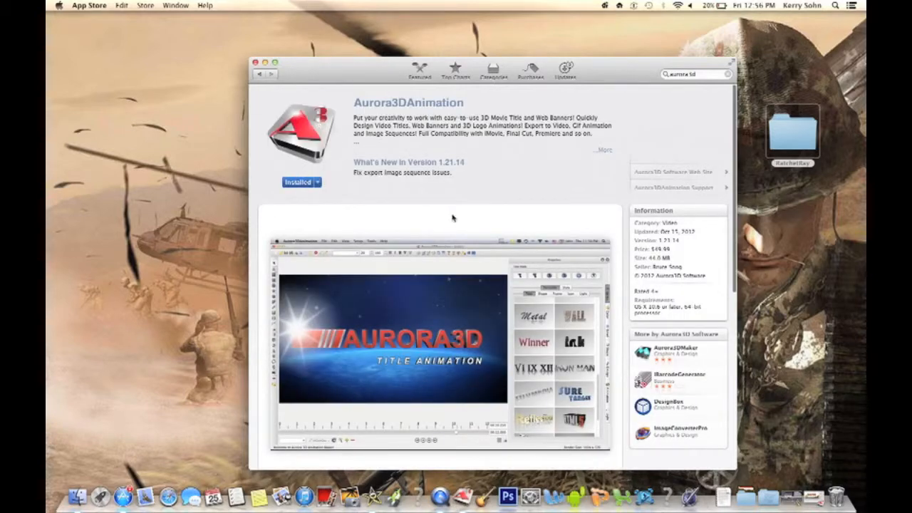
scroll(down, 3)
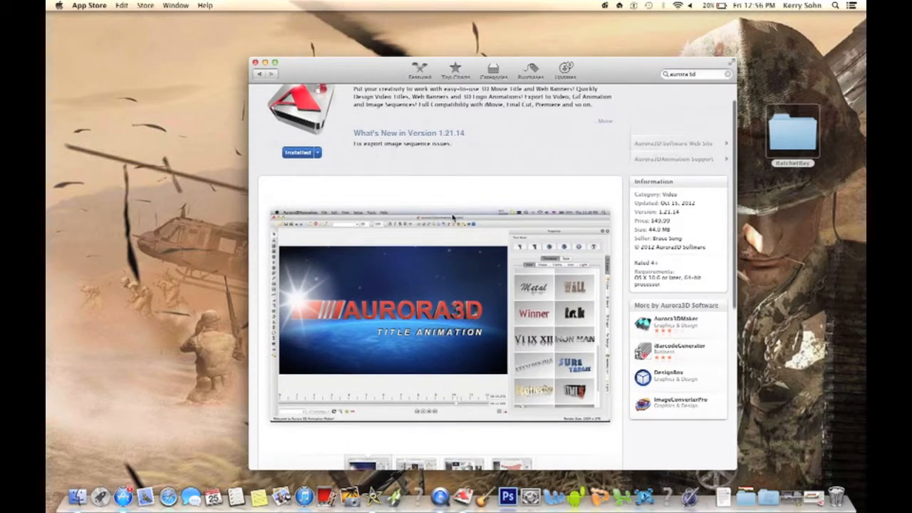
scroll(down, 3)
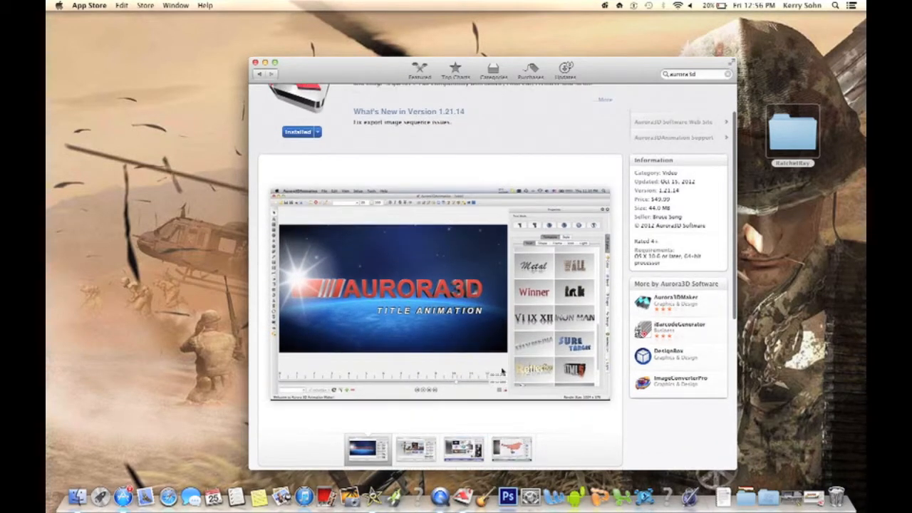
click(512, 448)
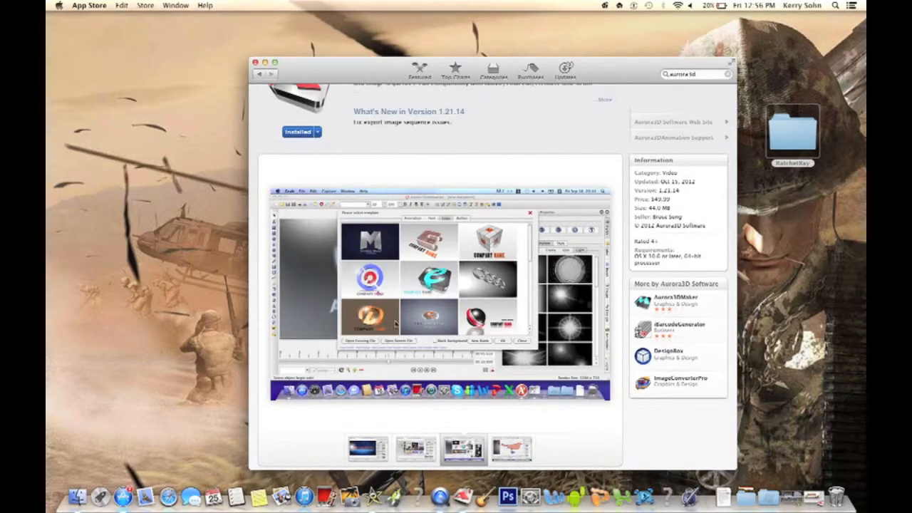
scroll(up, 3)
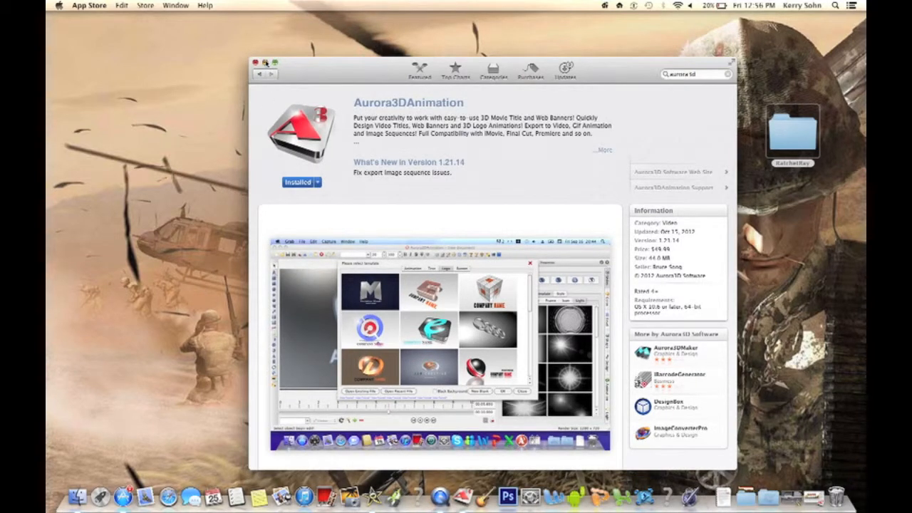
click(250, 64)
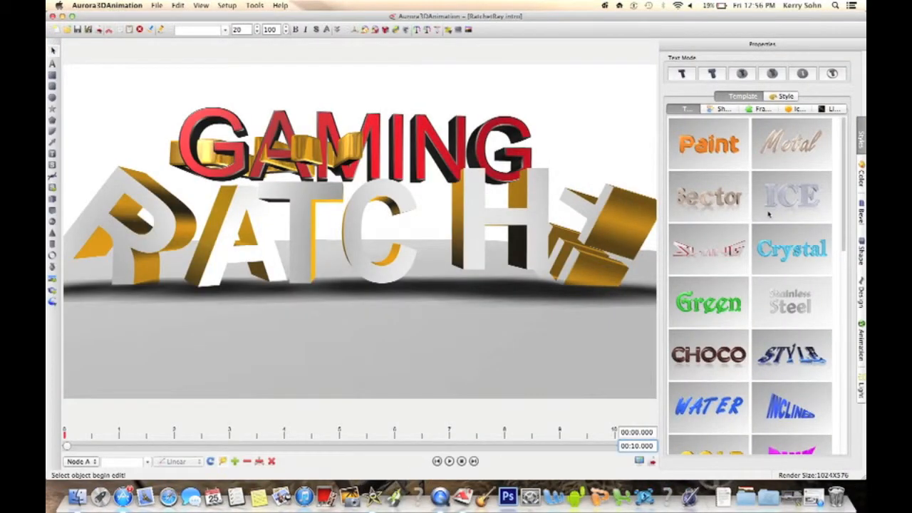
mouse_move(538, 220)
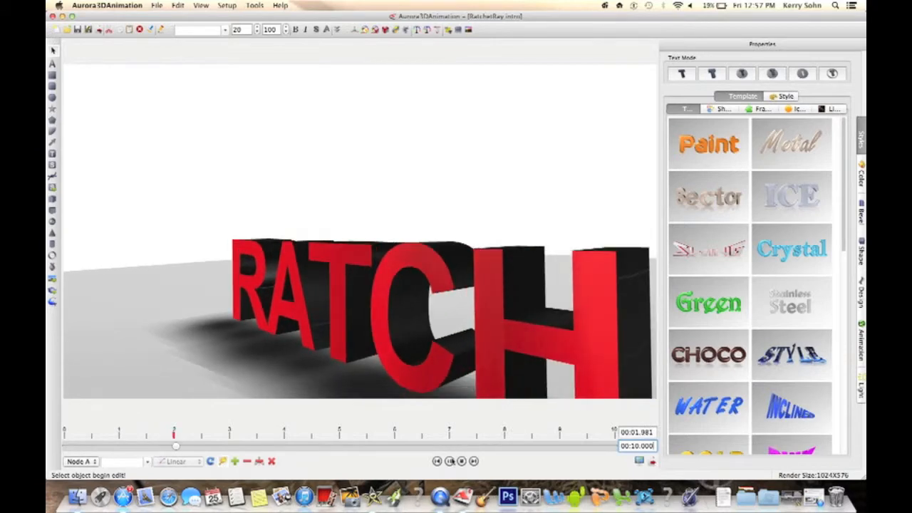
click(156, 6)
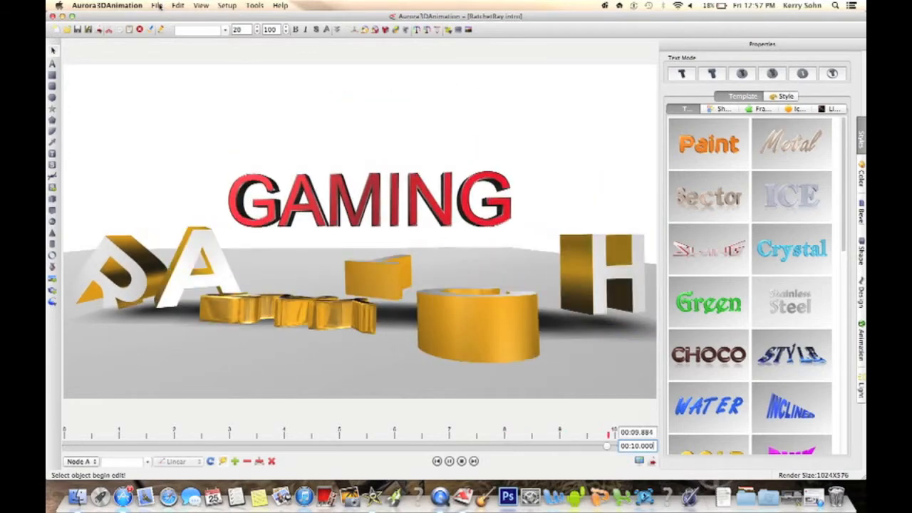
Step: Look over the File menu's export commands for the GAMING scene
click(157, 6)
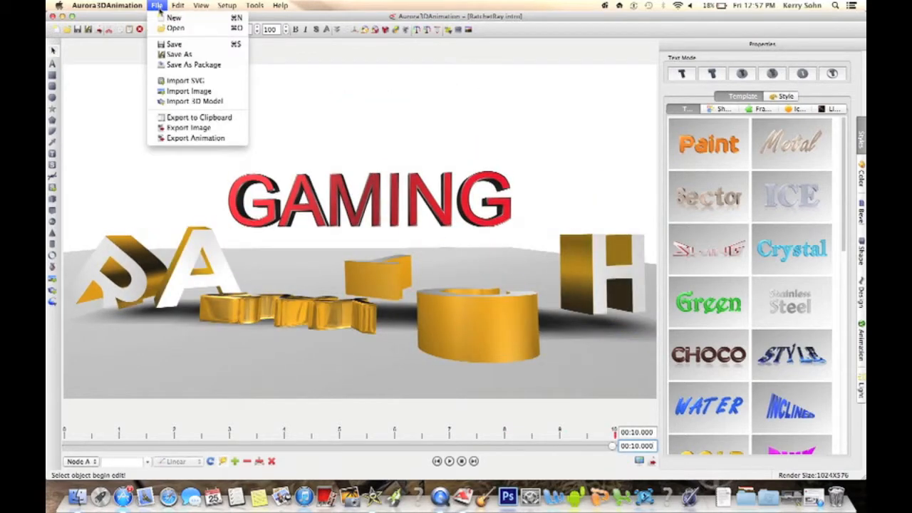
mouse_move(198, 116)
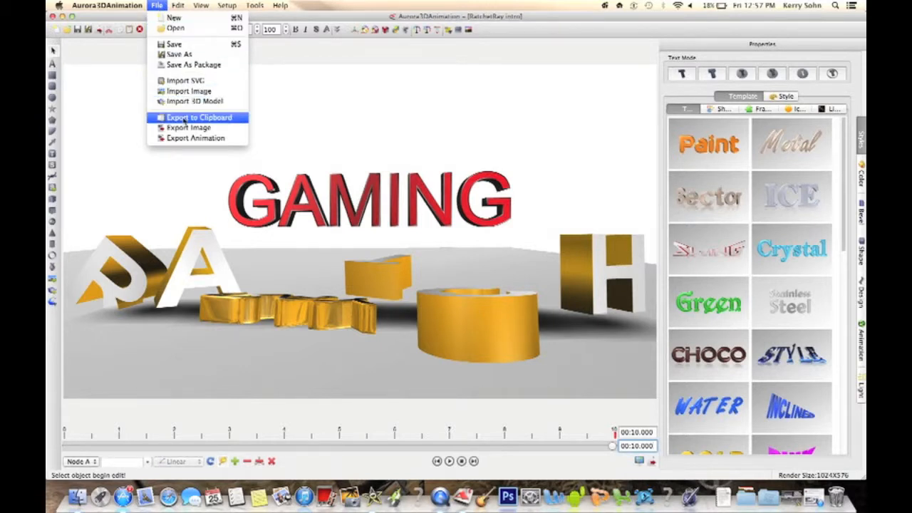
mouse_move(188, 128)
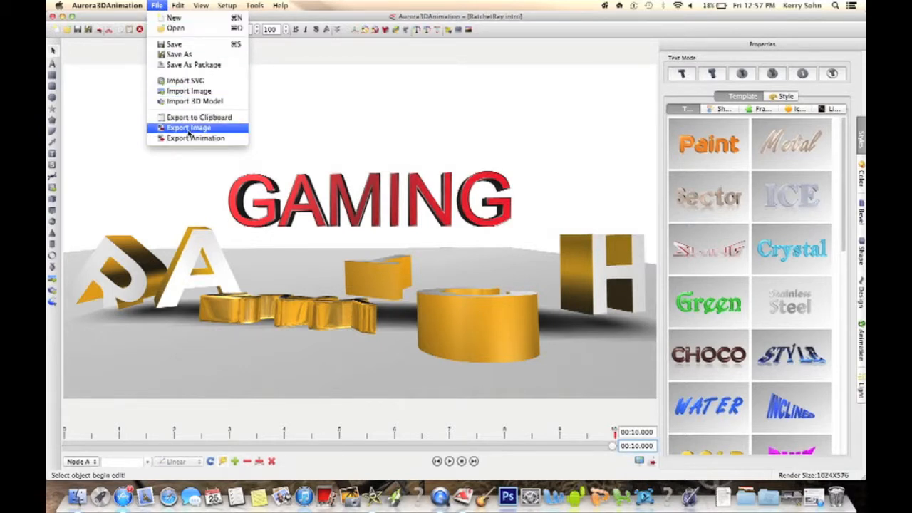
mouse_move(196, 137)
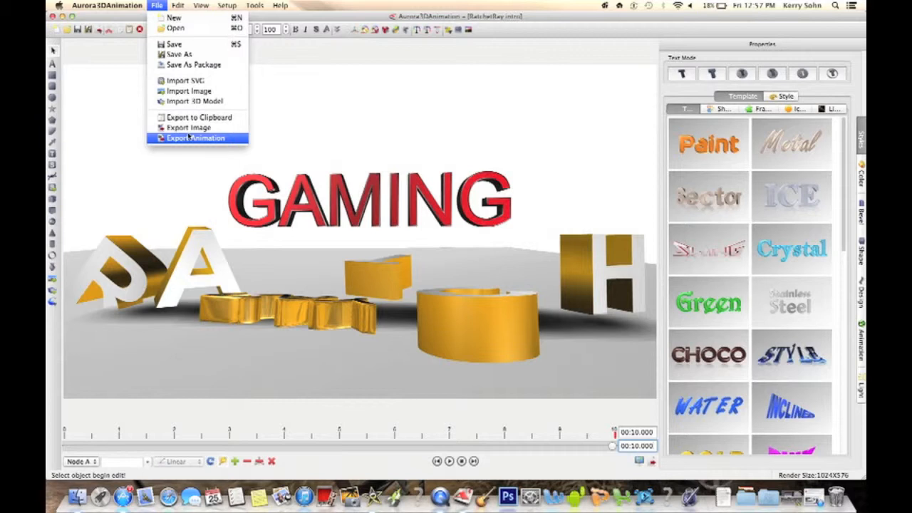
mouse_move(190, 129)
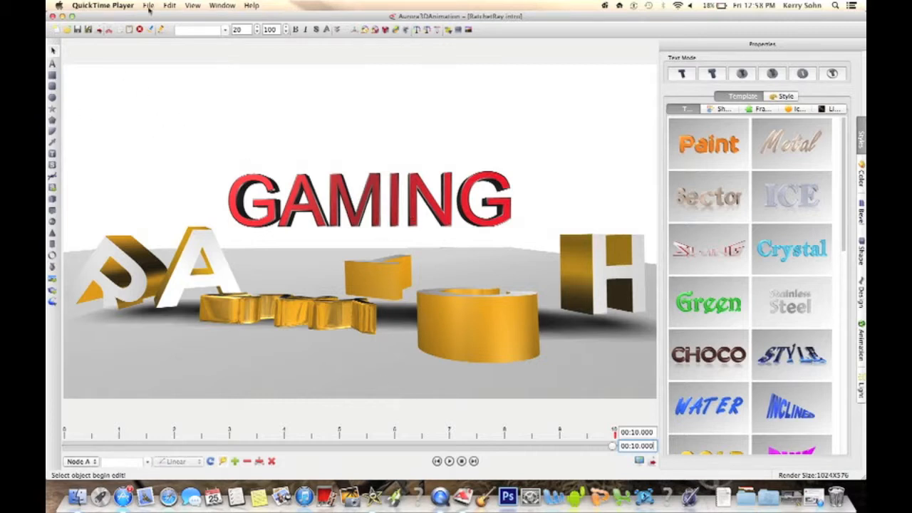
Step: Start a new QuickTime screen recording of the spinning GAMING text playback
click(148, 5)
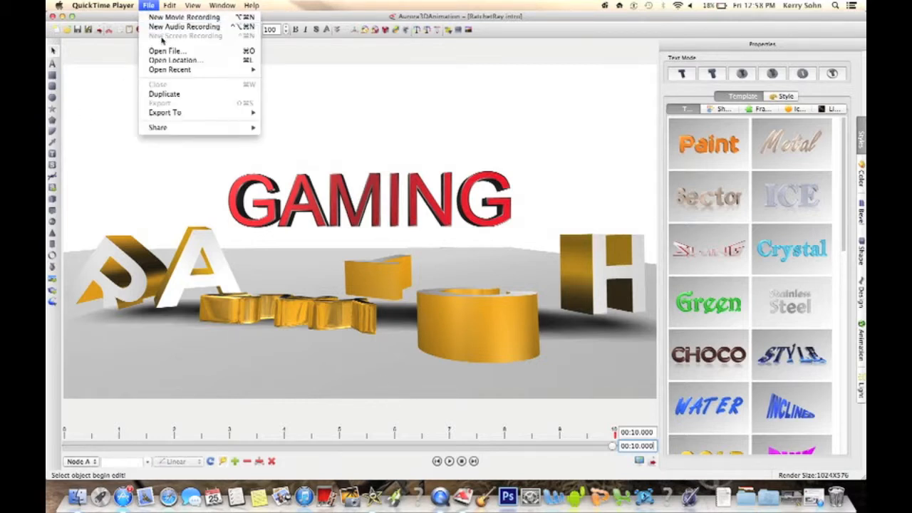
mouse_move(299, 48)
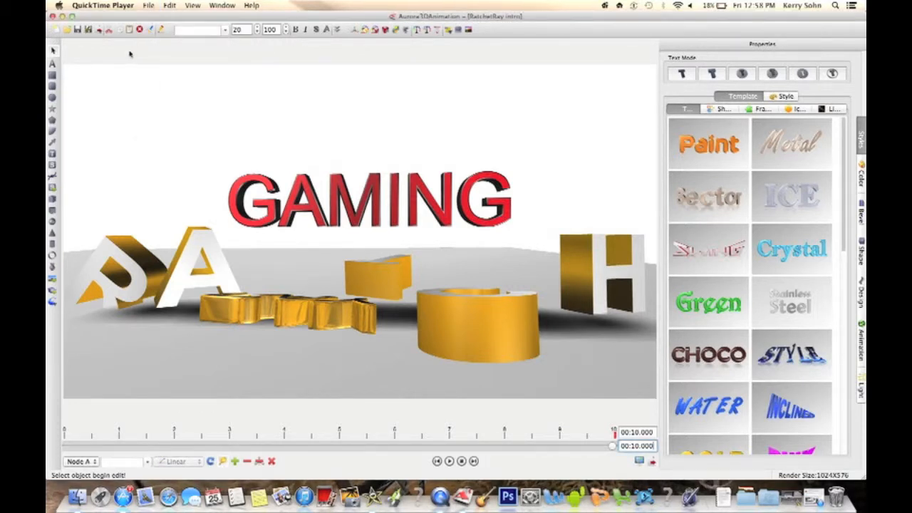
mouse_move(109, 114)
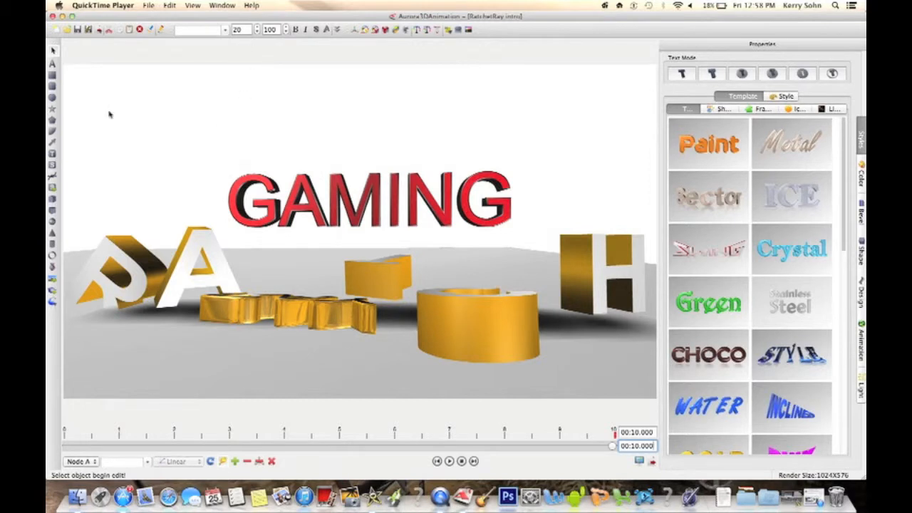
mouse_move(154, 82)
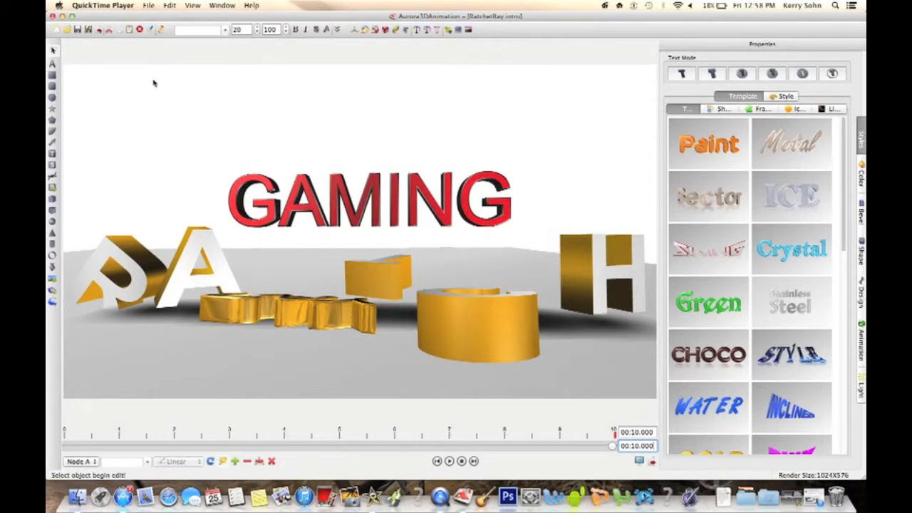
mouse_move(168, 57)
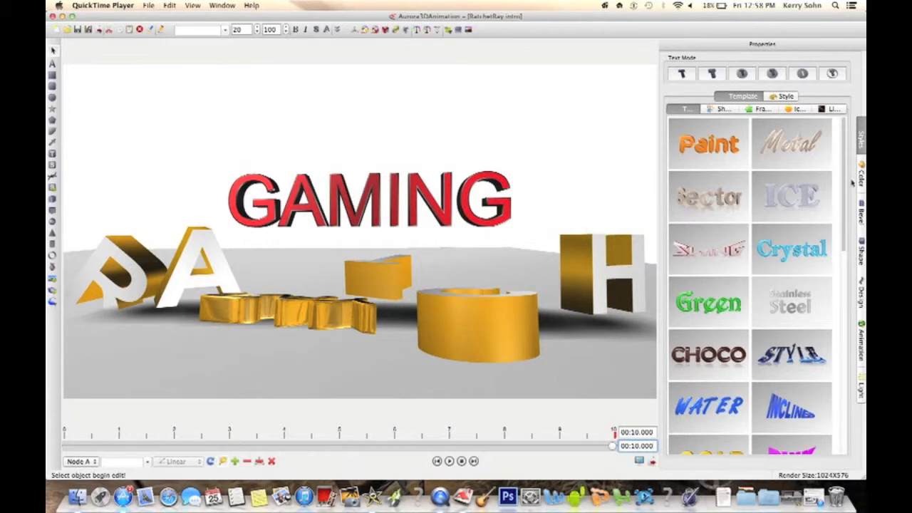
mouse_move(478, 285)
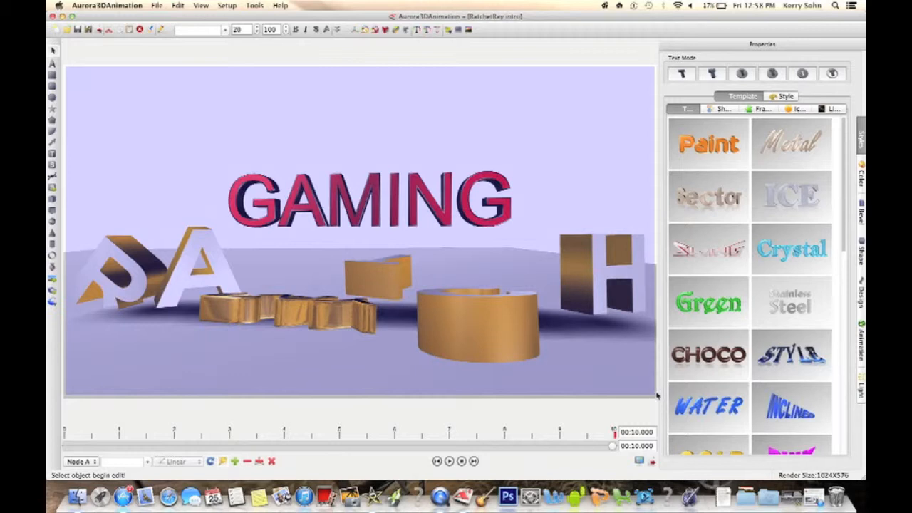
Step: Quit Aurora 3D Animation and answer the save prompt for the RatchetRay intro
click(368, 199)
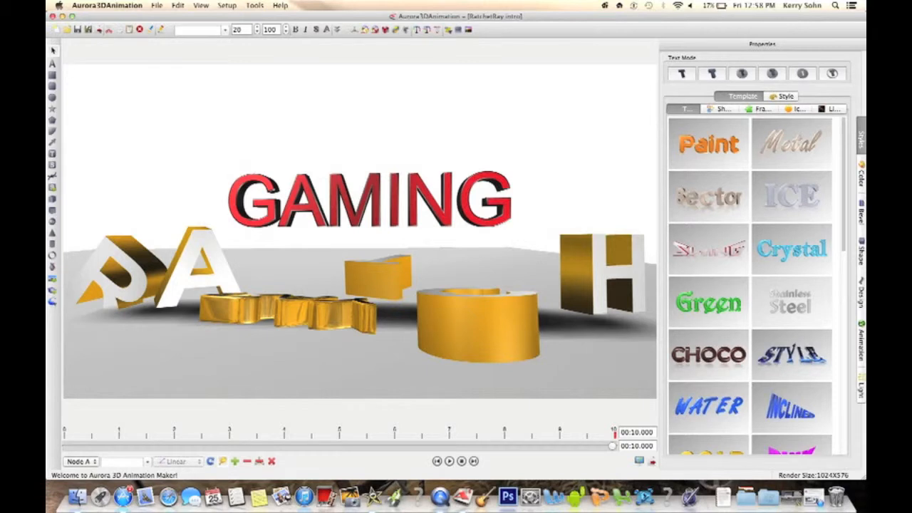
mouse_move(231, 276)
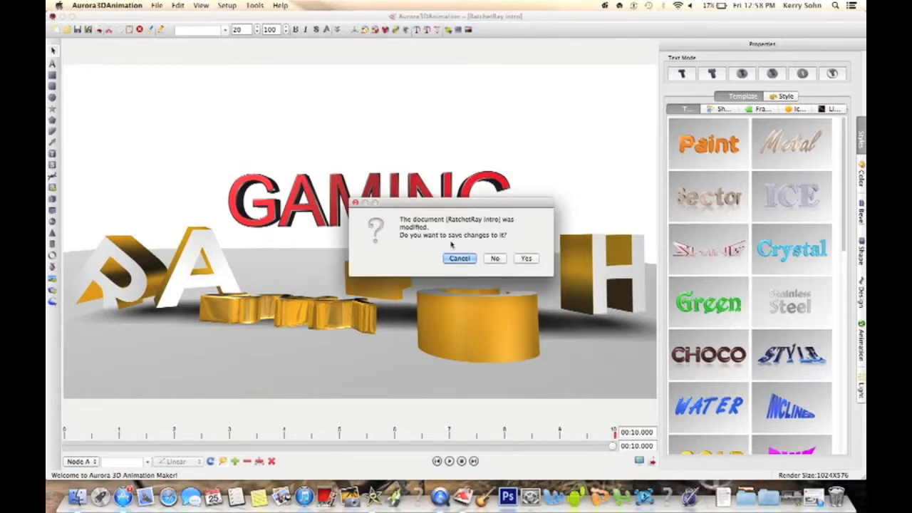
click(494, 257)
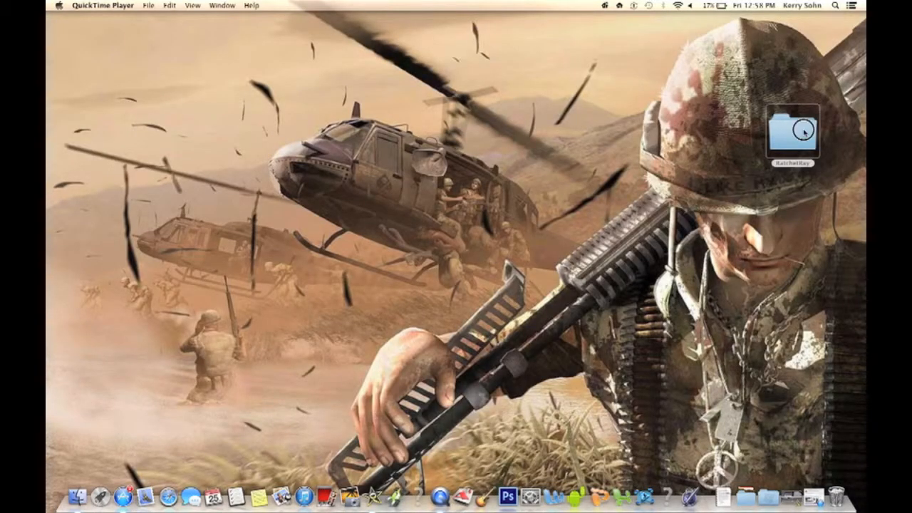
Step: Launch iMovie, create New Project 1 and open it for editing
click(792, 135)
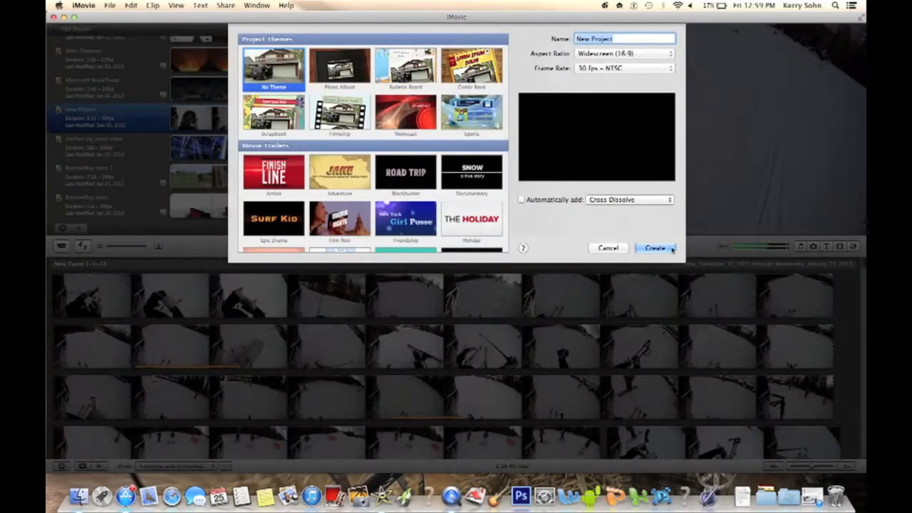
click(654, 248)
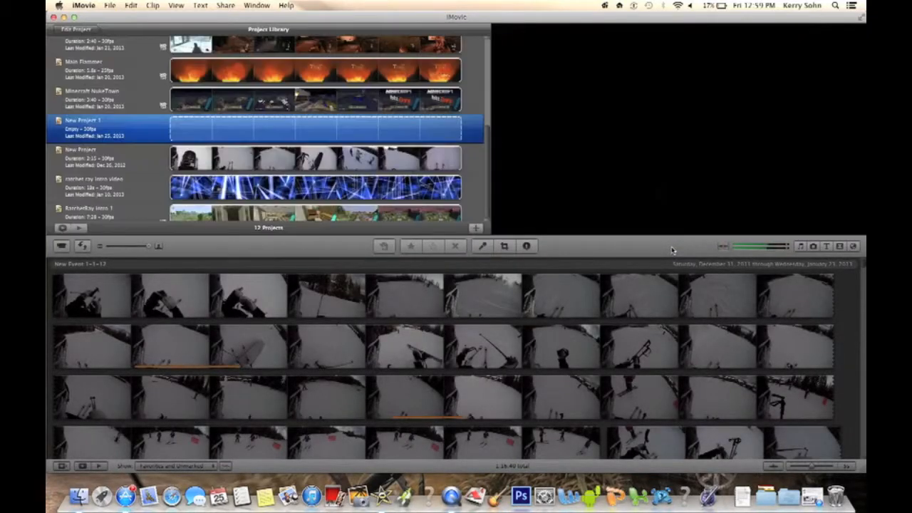
double_click(83, 128)
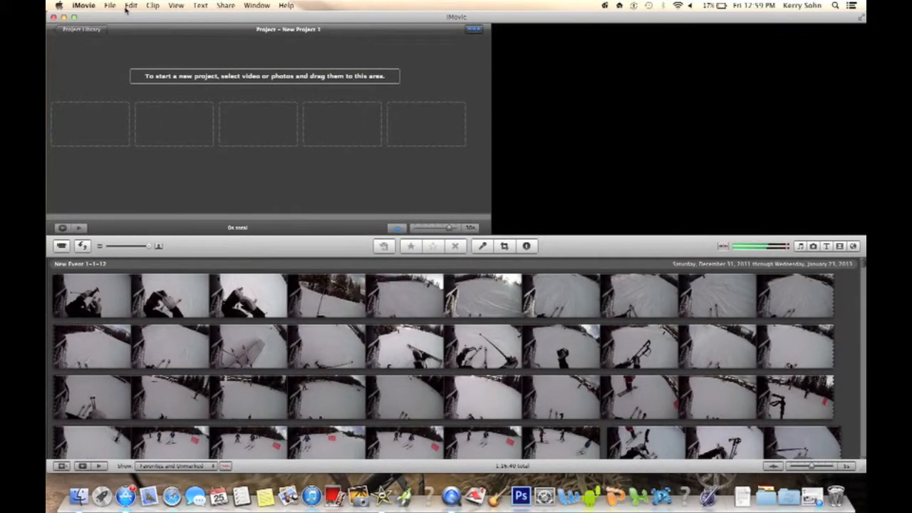
Step: Bring up iMovie's movie import dialog to add the RatchetRay recording from the Desktop
click(110, 6)
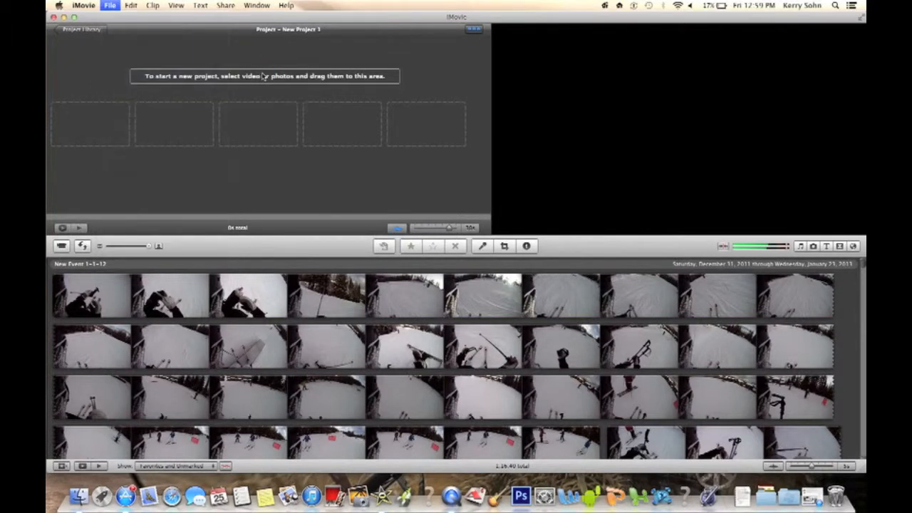
click(109, 6)
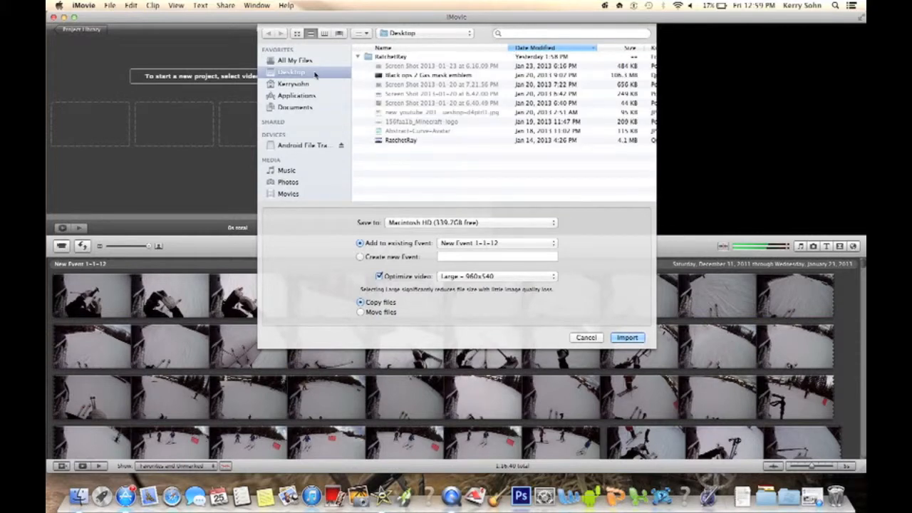
mouse_move(444, 147)
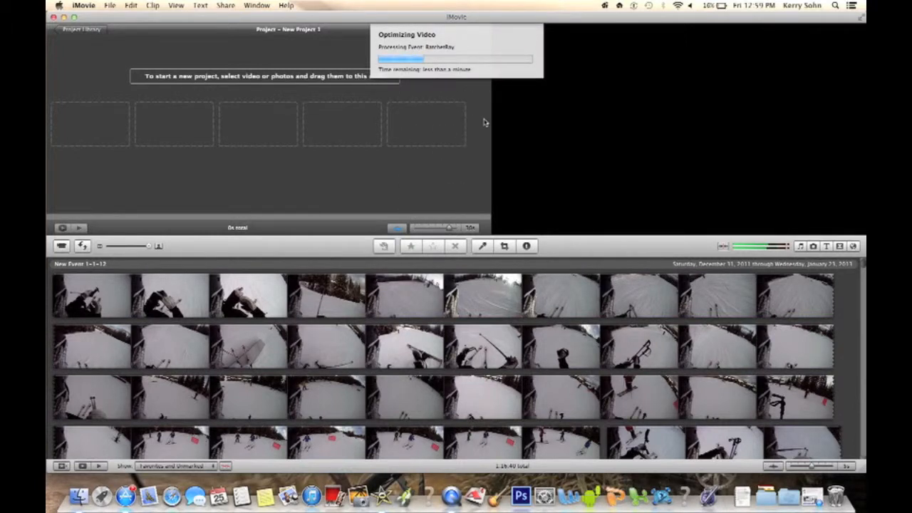
mouse_move(630, 200)
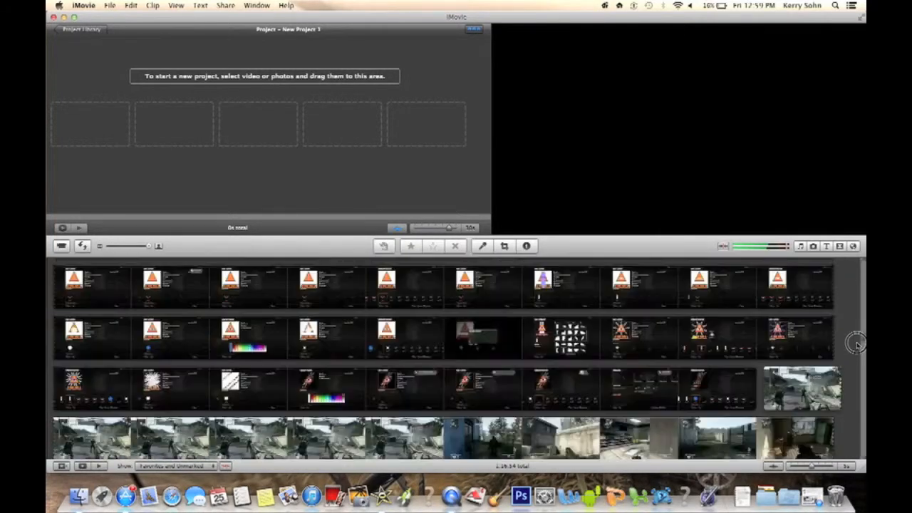
Step: Select a range of the RatchetRay GAMING intro footage in the Event browser
scroll(down, 3)
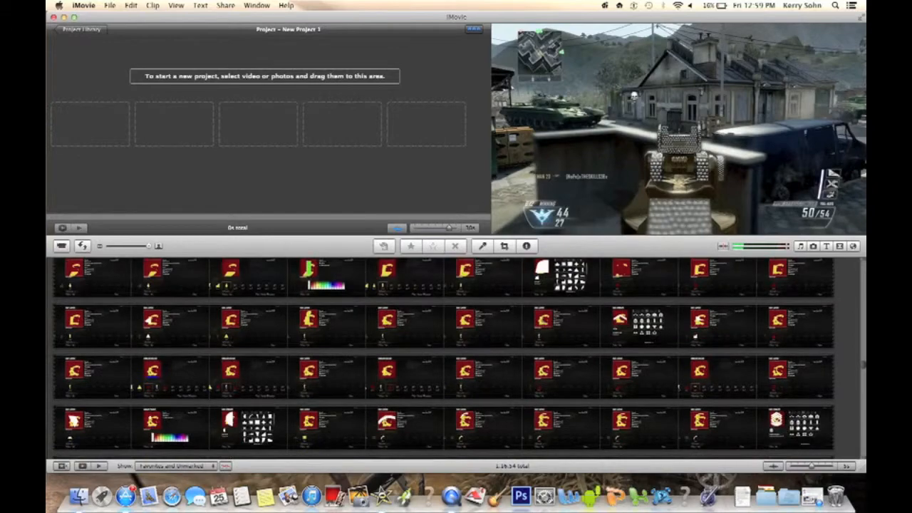
scroll(down, 3)
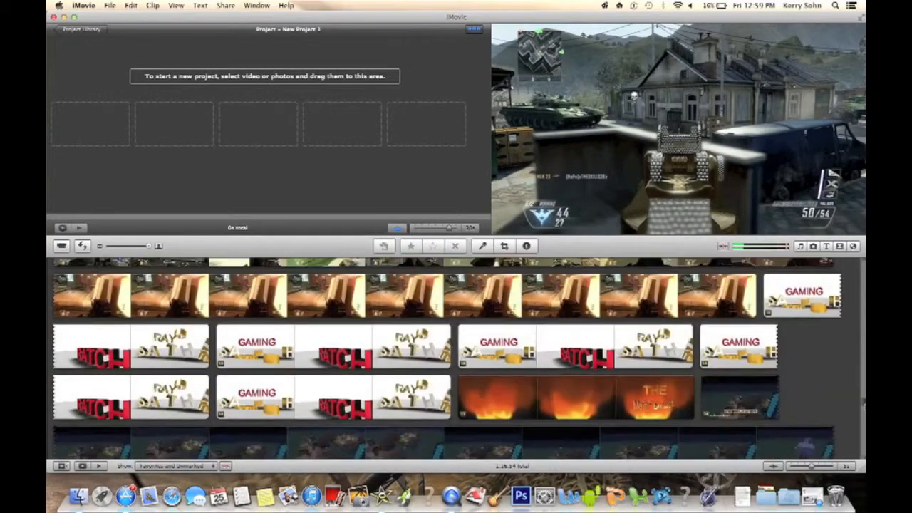
click(655, 348)
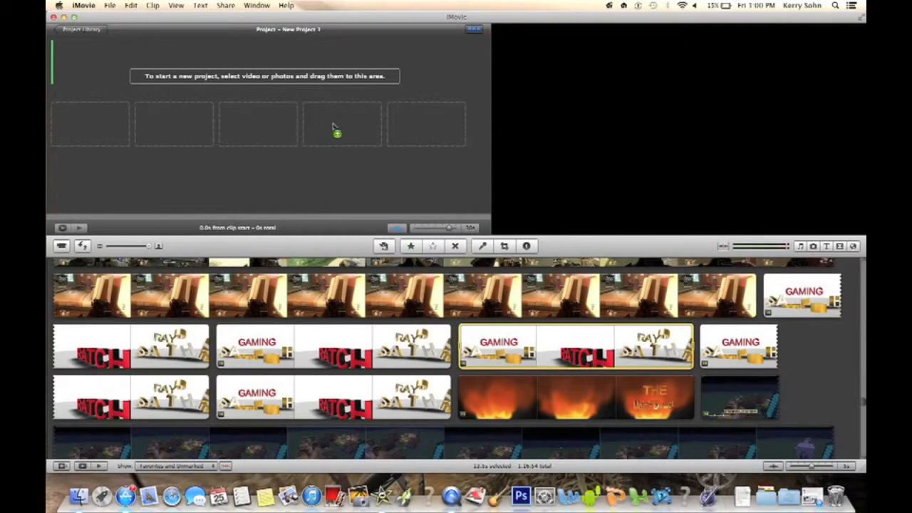
Step: Add the marked GAMING intro footage to the project and remove the extra clip
drag(497, 347, 88, 100)
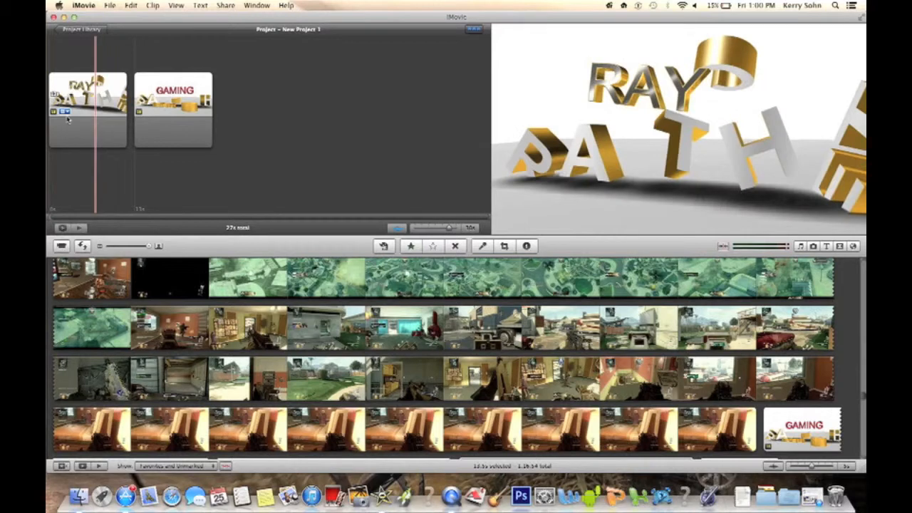
click(173, 109)
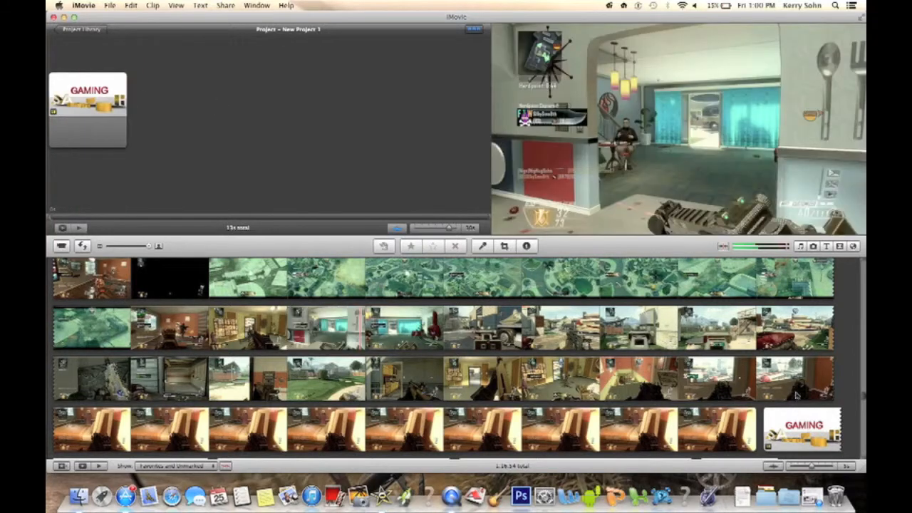
click(801, 245)
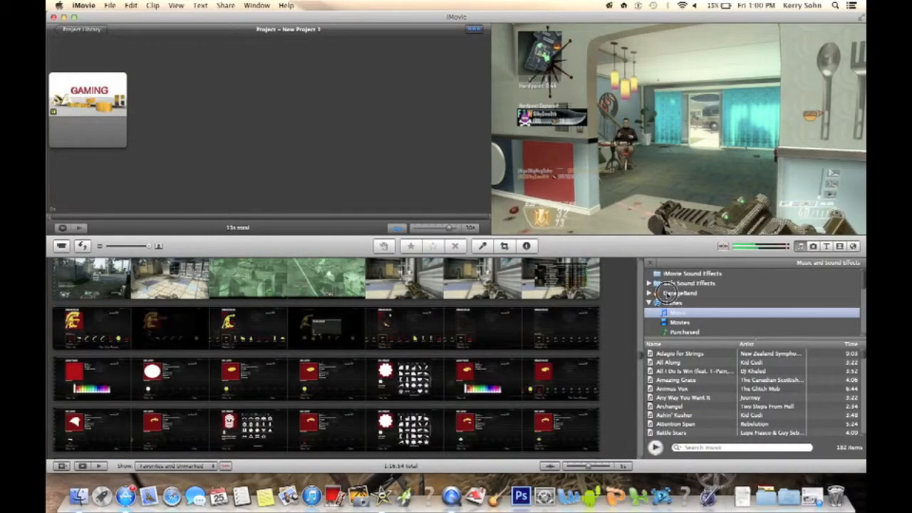
Step: Show GarageBand songs in the music browser and return to the Project Library
click(681, 294)
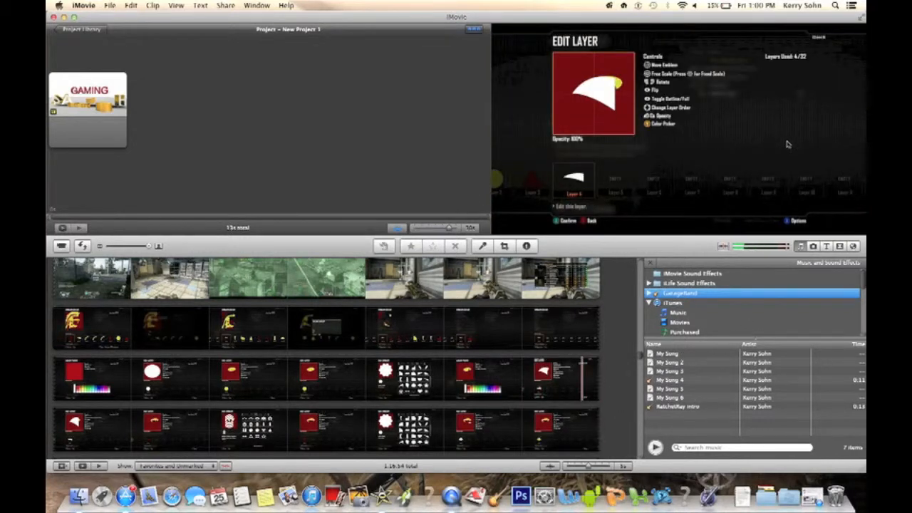
mouse_move(422, 140)
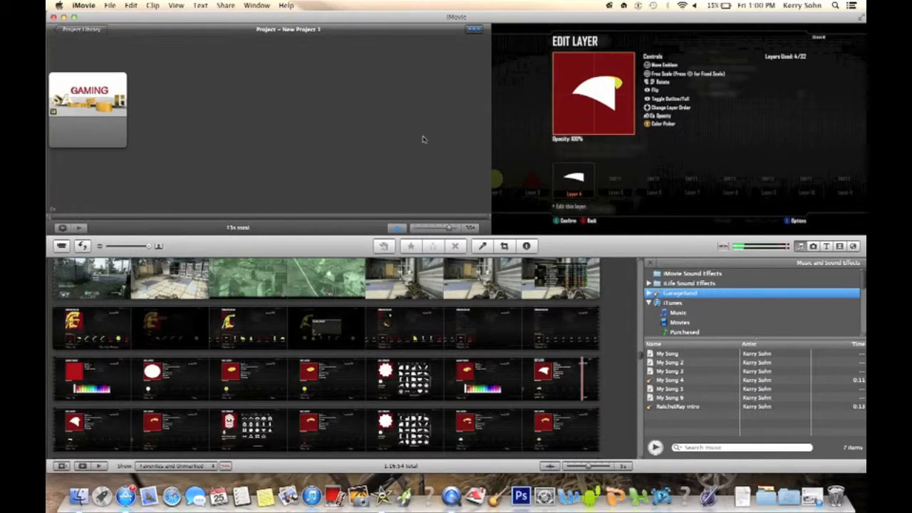
mouse_move(100, 14)
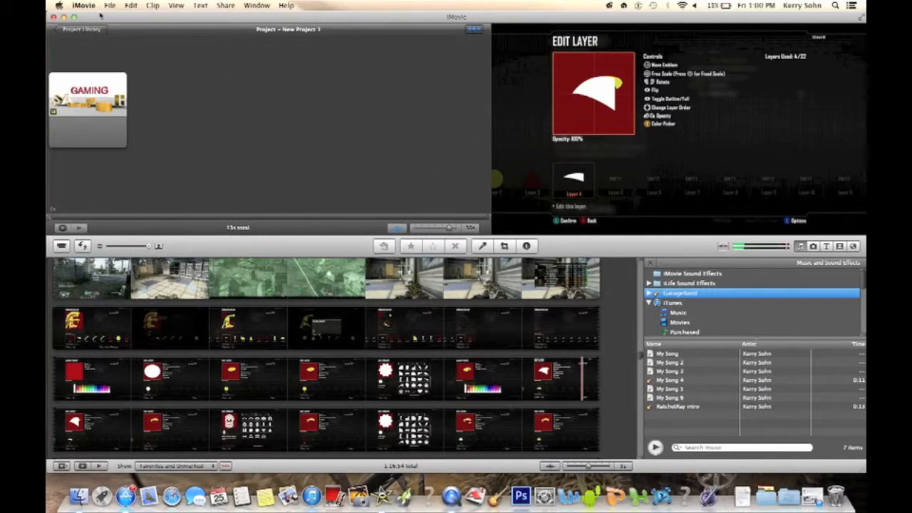
click(81, 28)
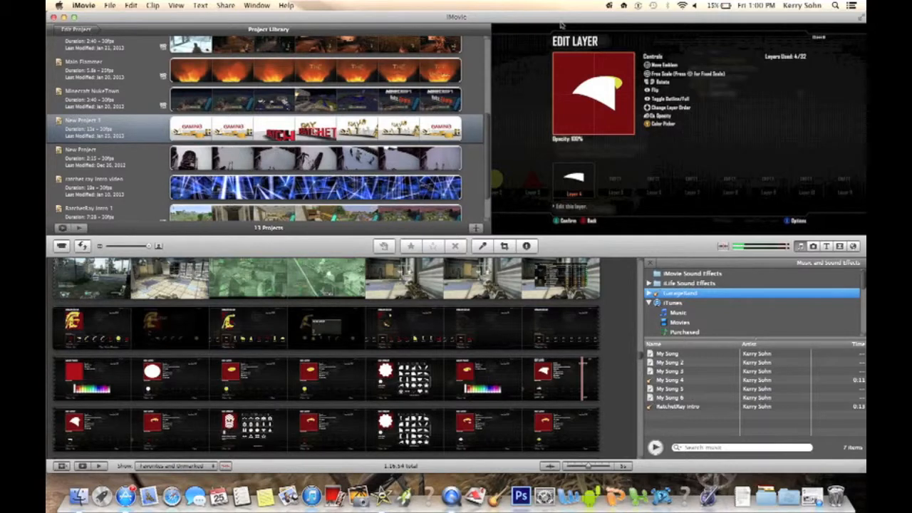
mouse_move(783, 40)
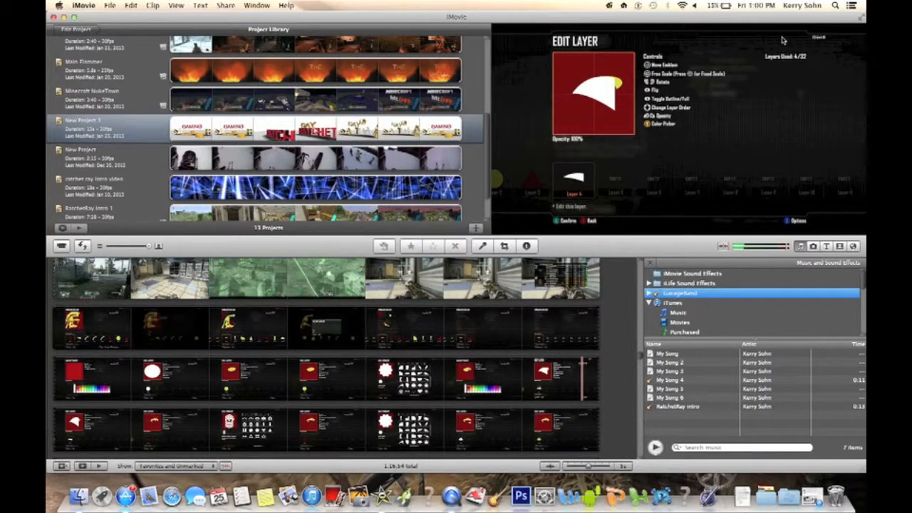